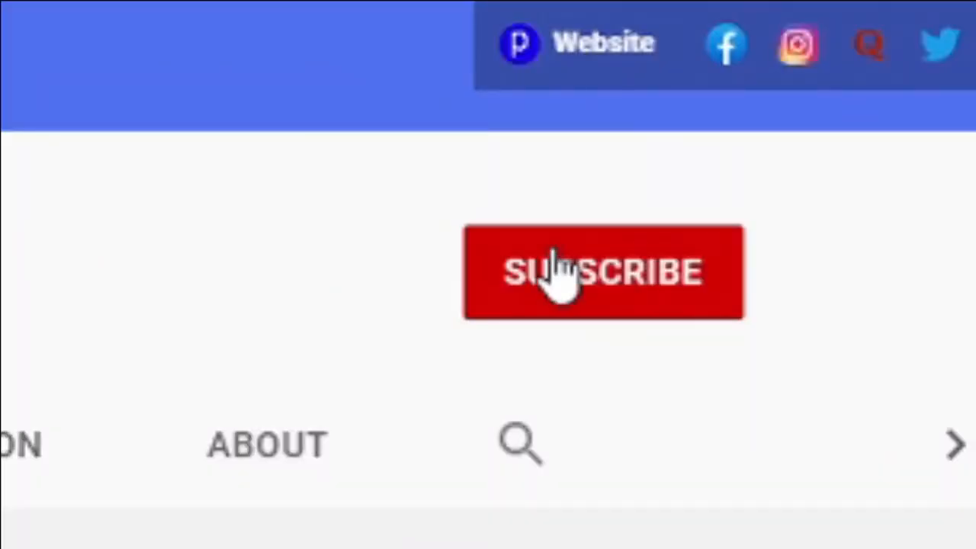
# - Subscribe to the channel so the notification bell options become available
pyautogui.click(603, 271)
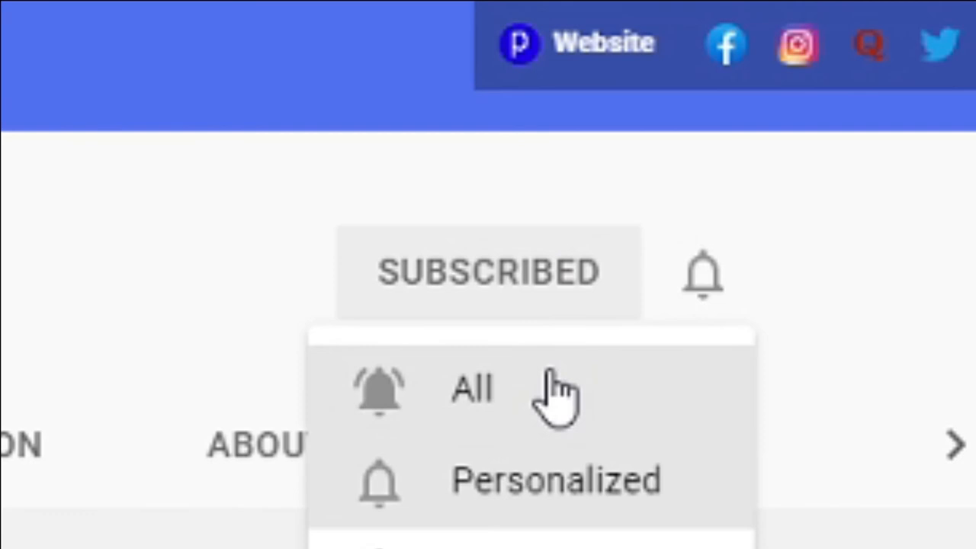